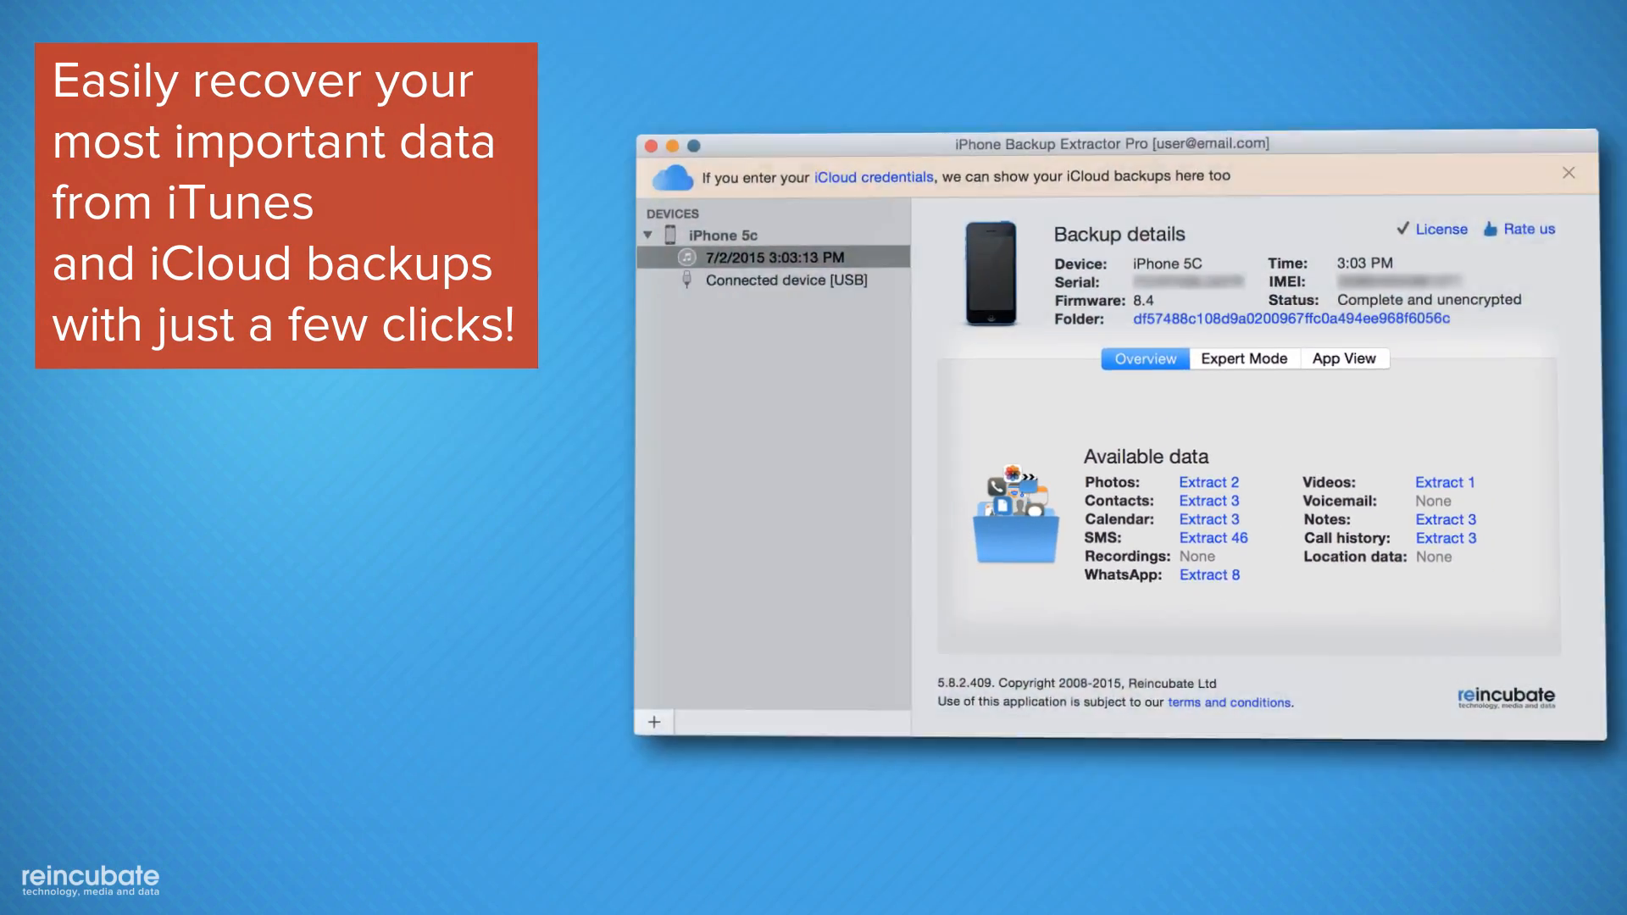
- Extract the photos from the iPhone 5c backup and dismiss the results folder
click(1209, 482)
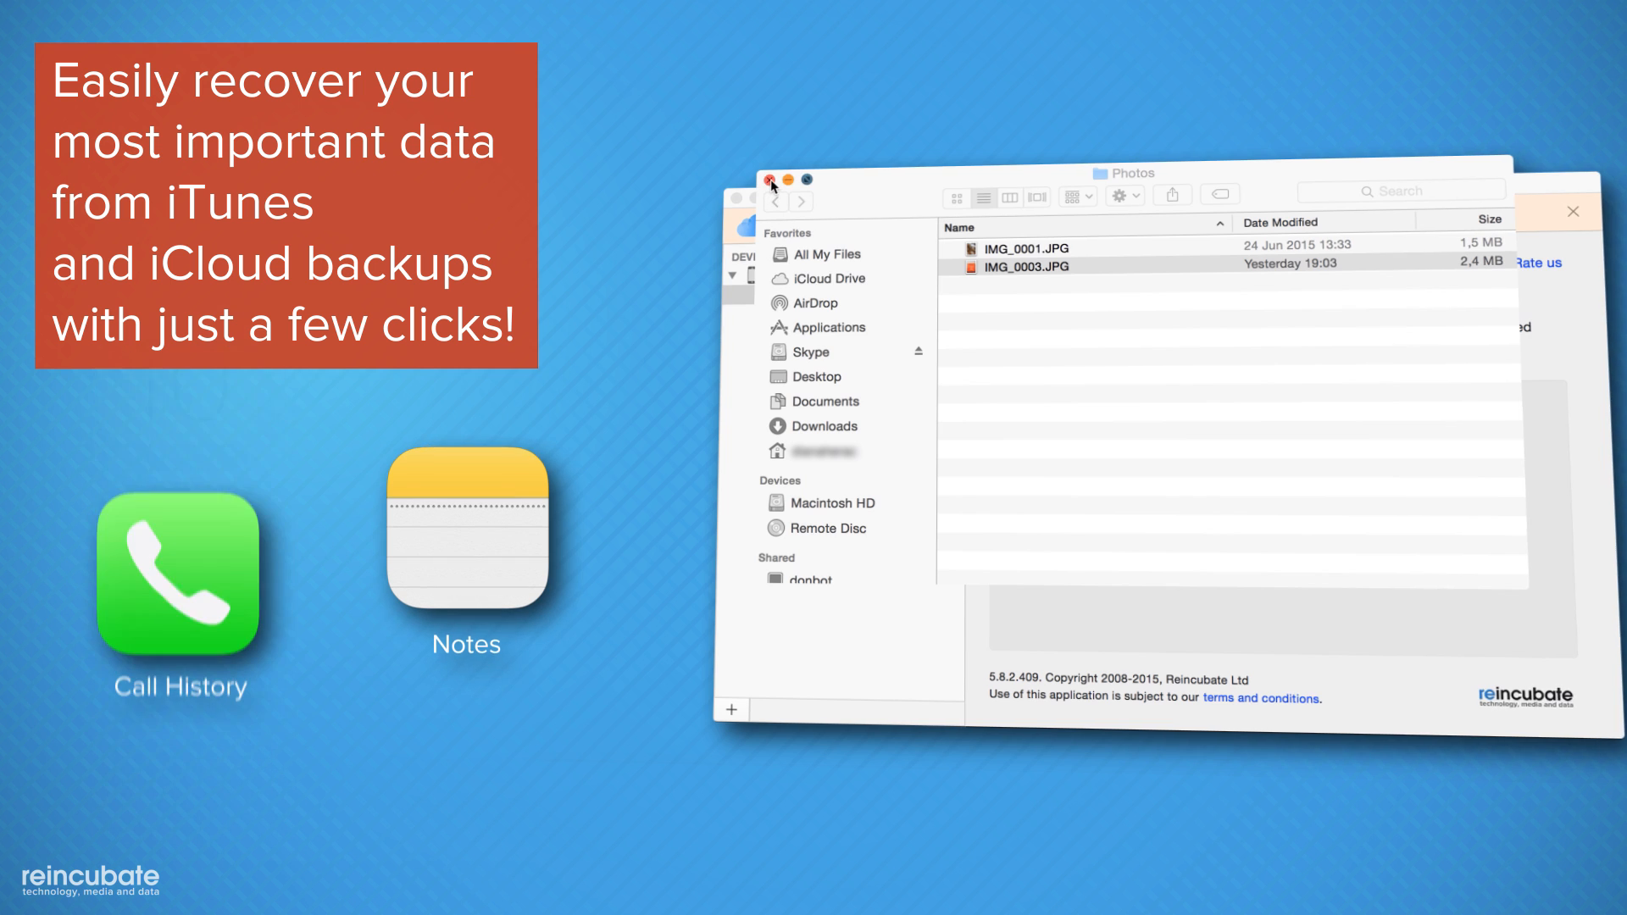
click(768, 188)
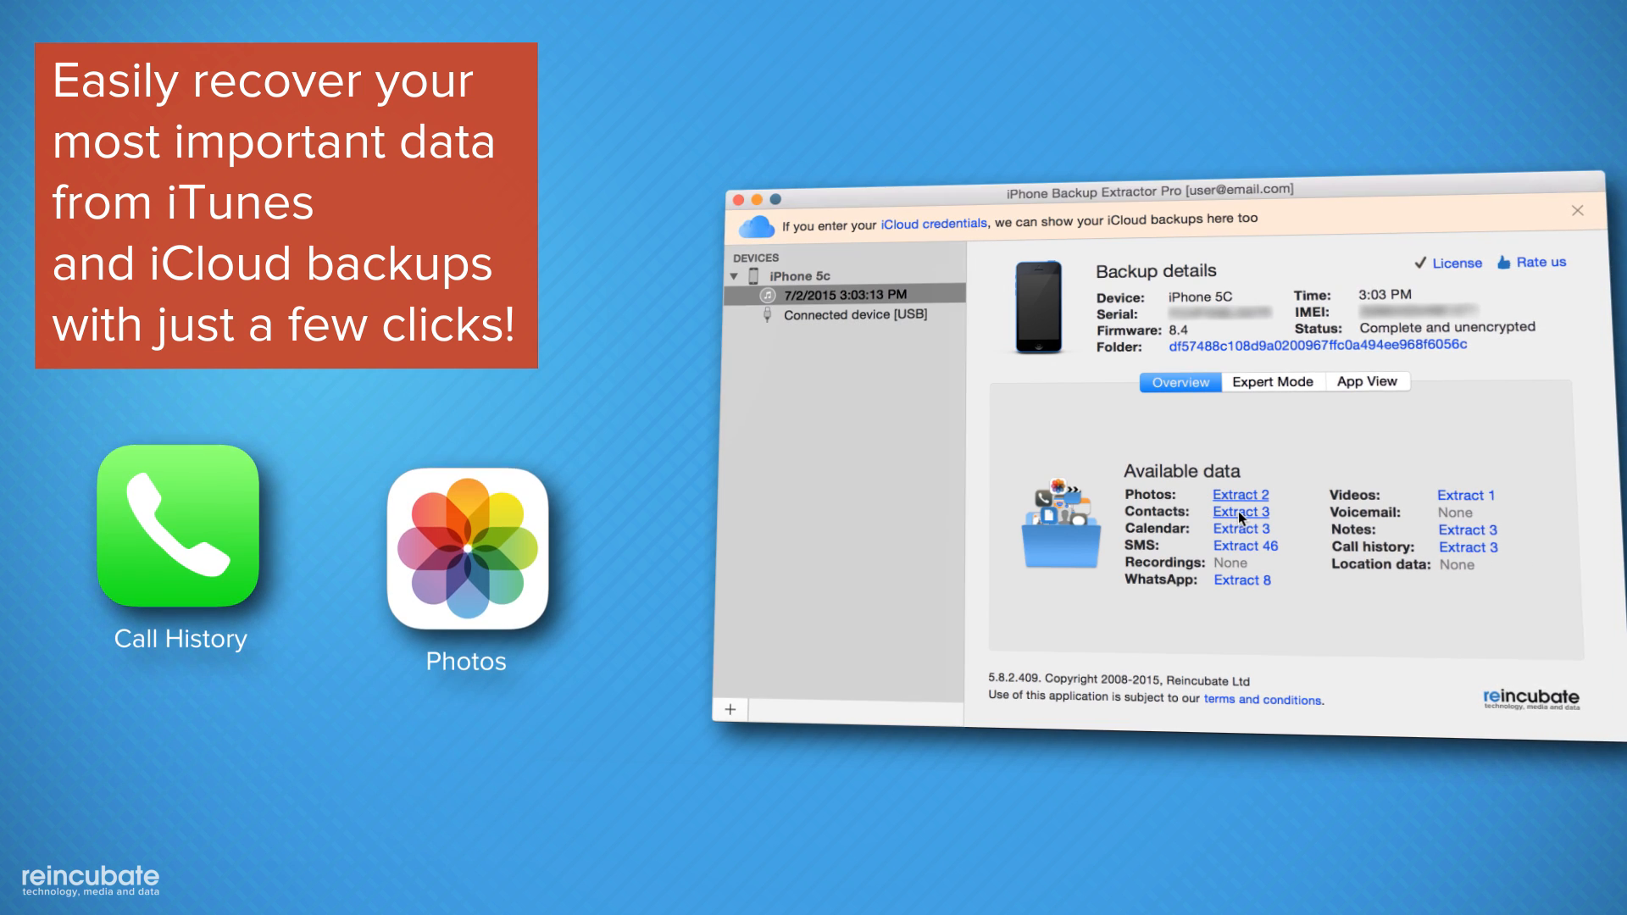
- Extract the contacts from the backup and check the extracted Contacts folder
click(1241, 510)
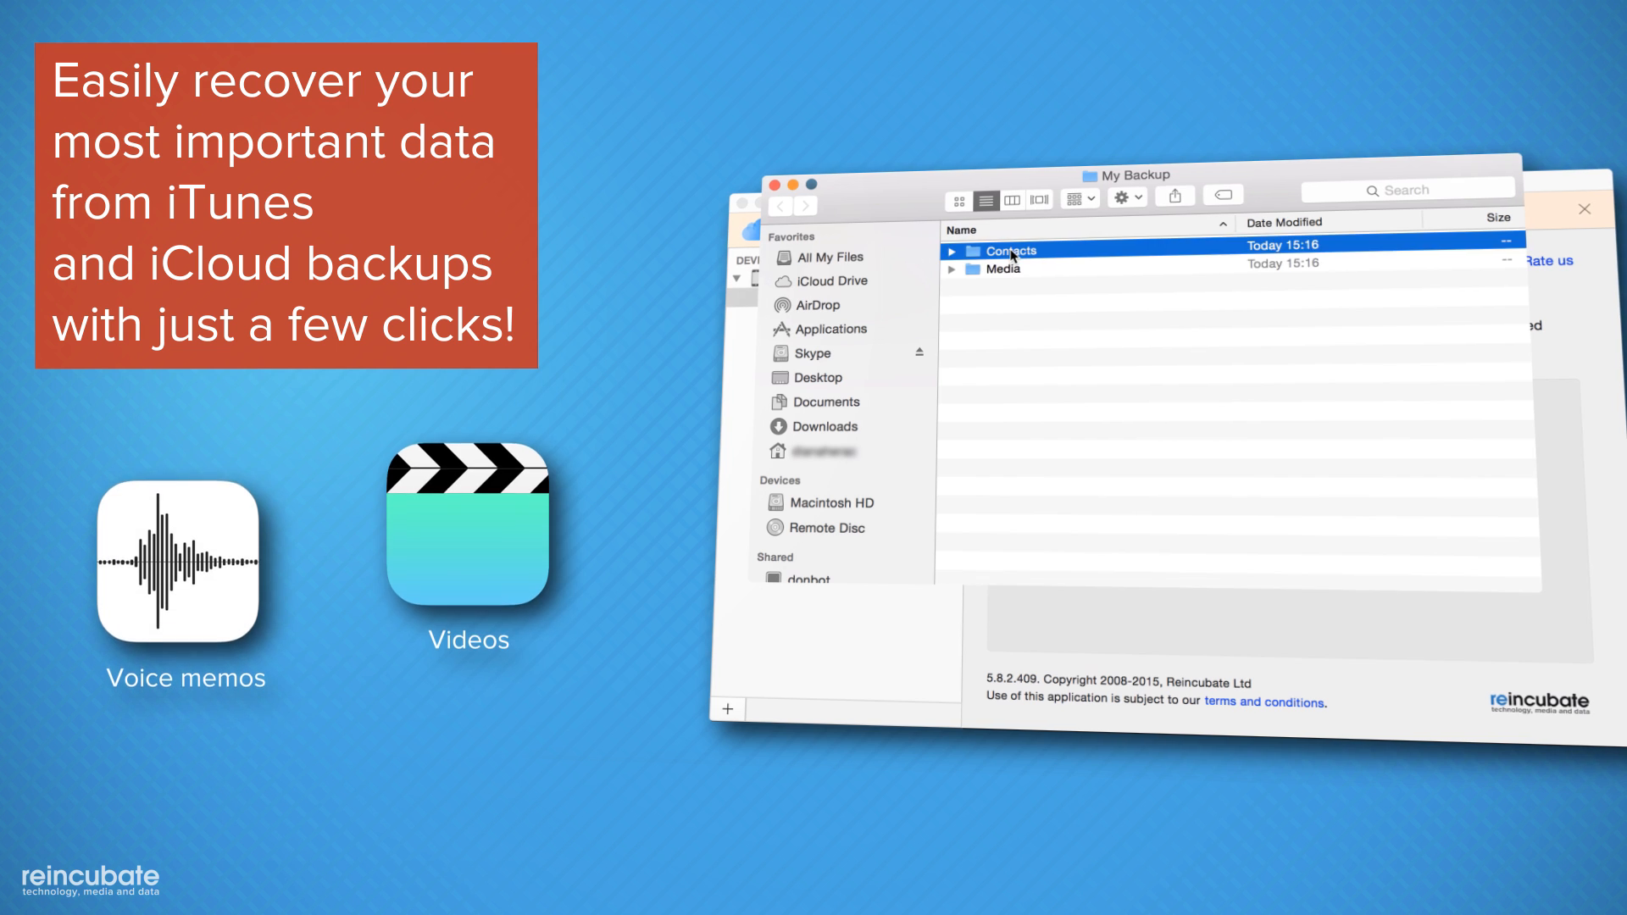
double_click(1005, 251)
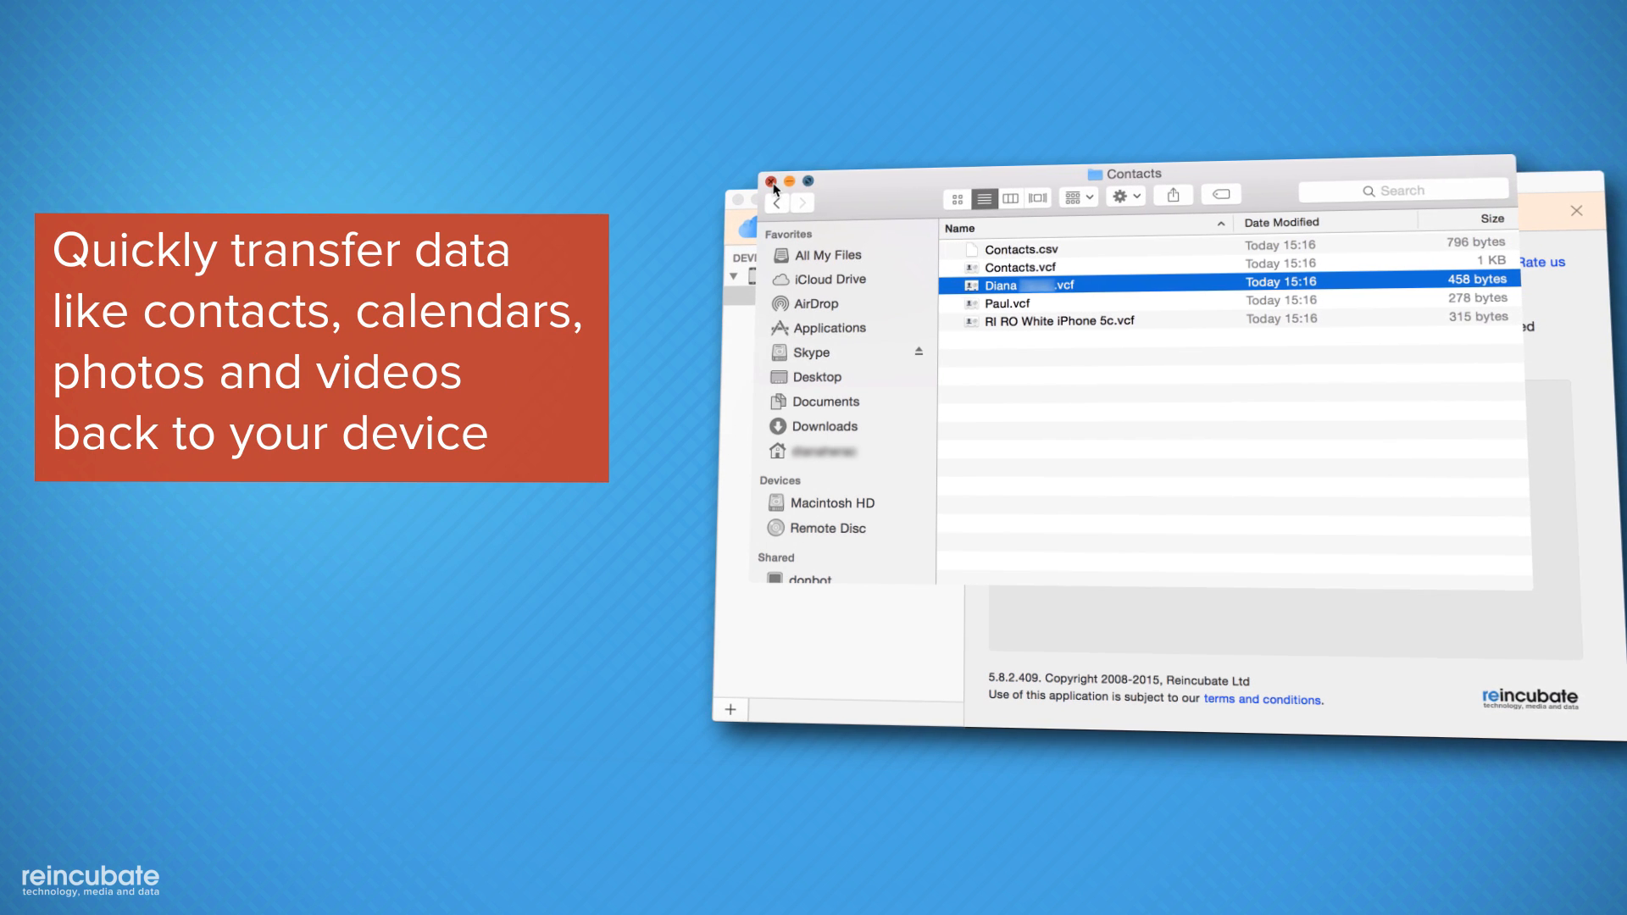
click(773, 183)
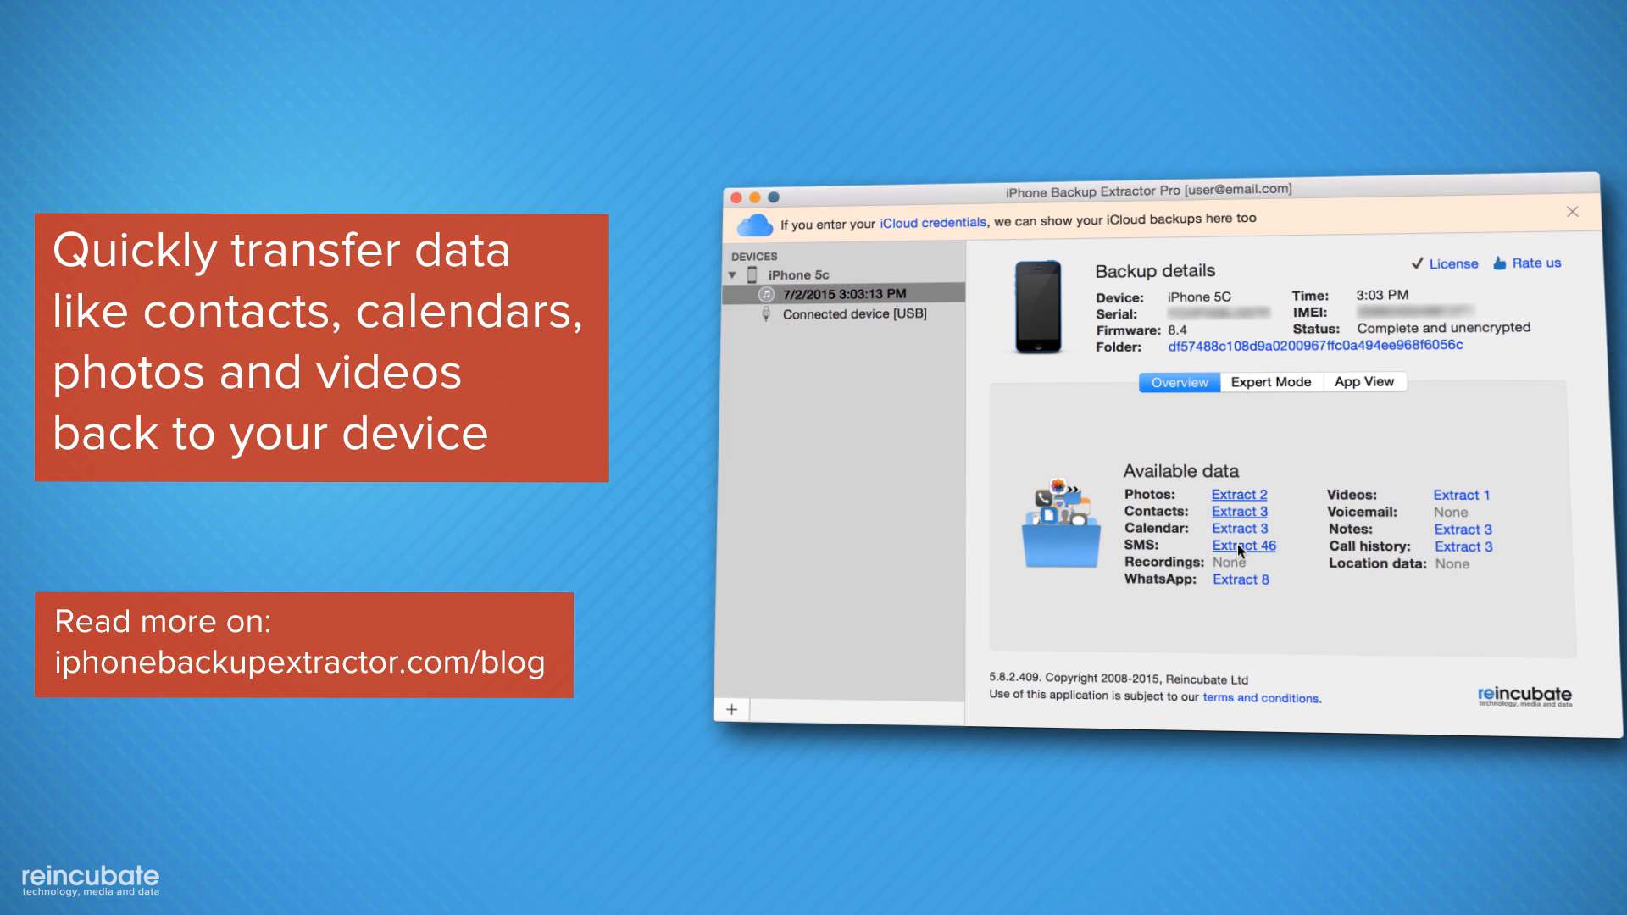
- Extract the text messages from the backup and confirm the success alert
click(1242, 544)
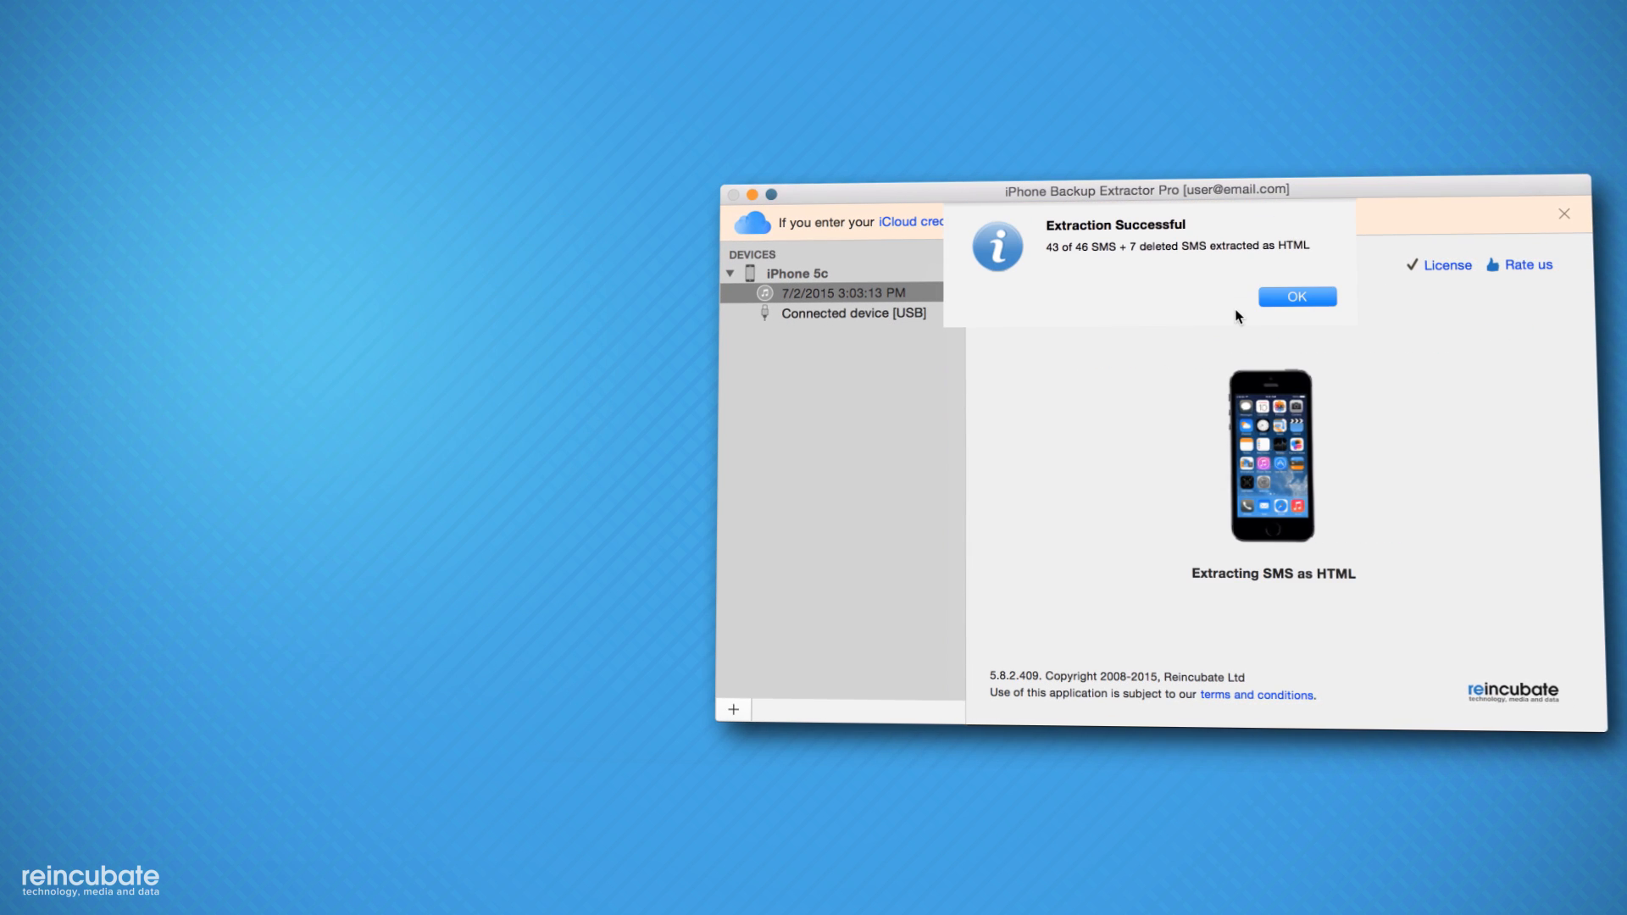
click(1295, 295)
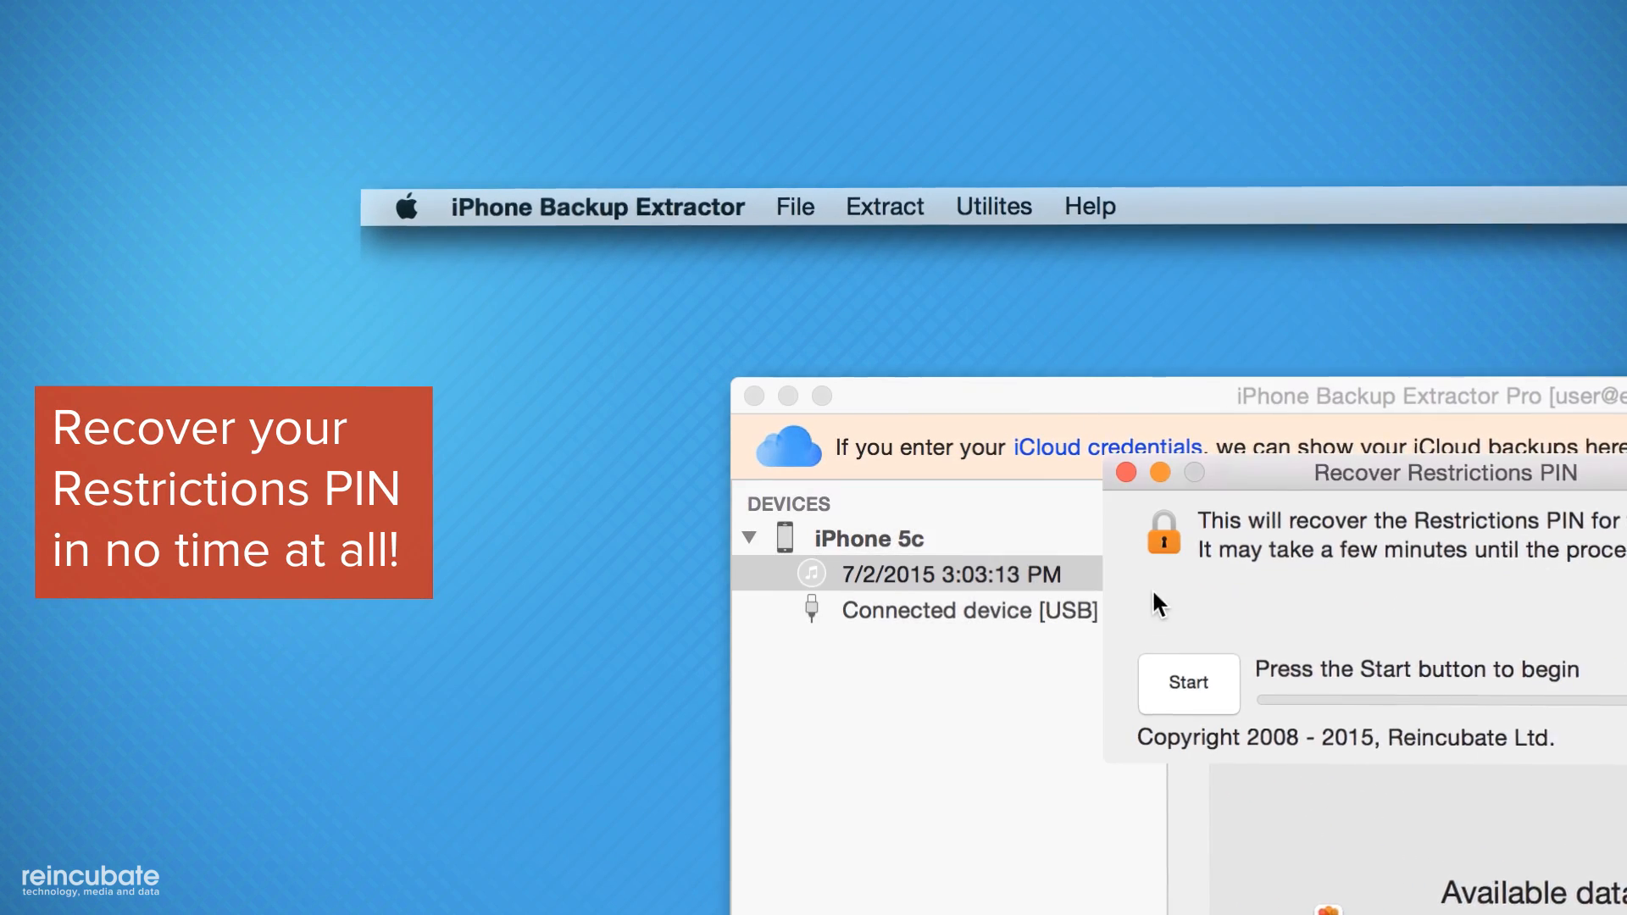
click(1189, 683)
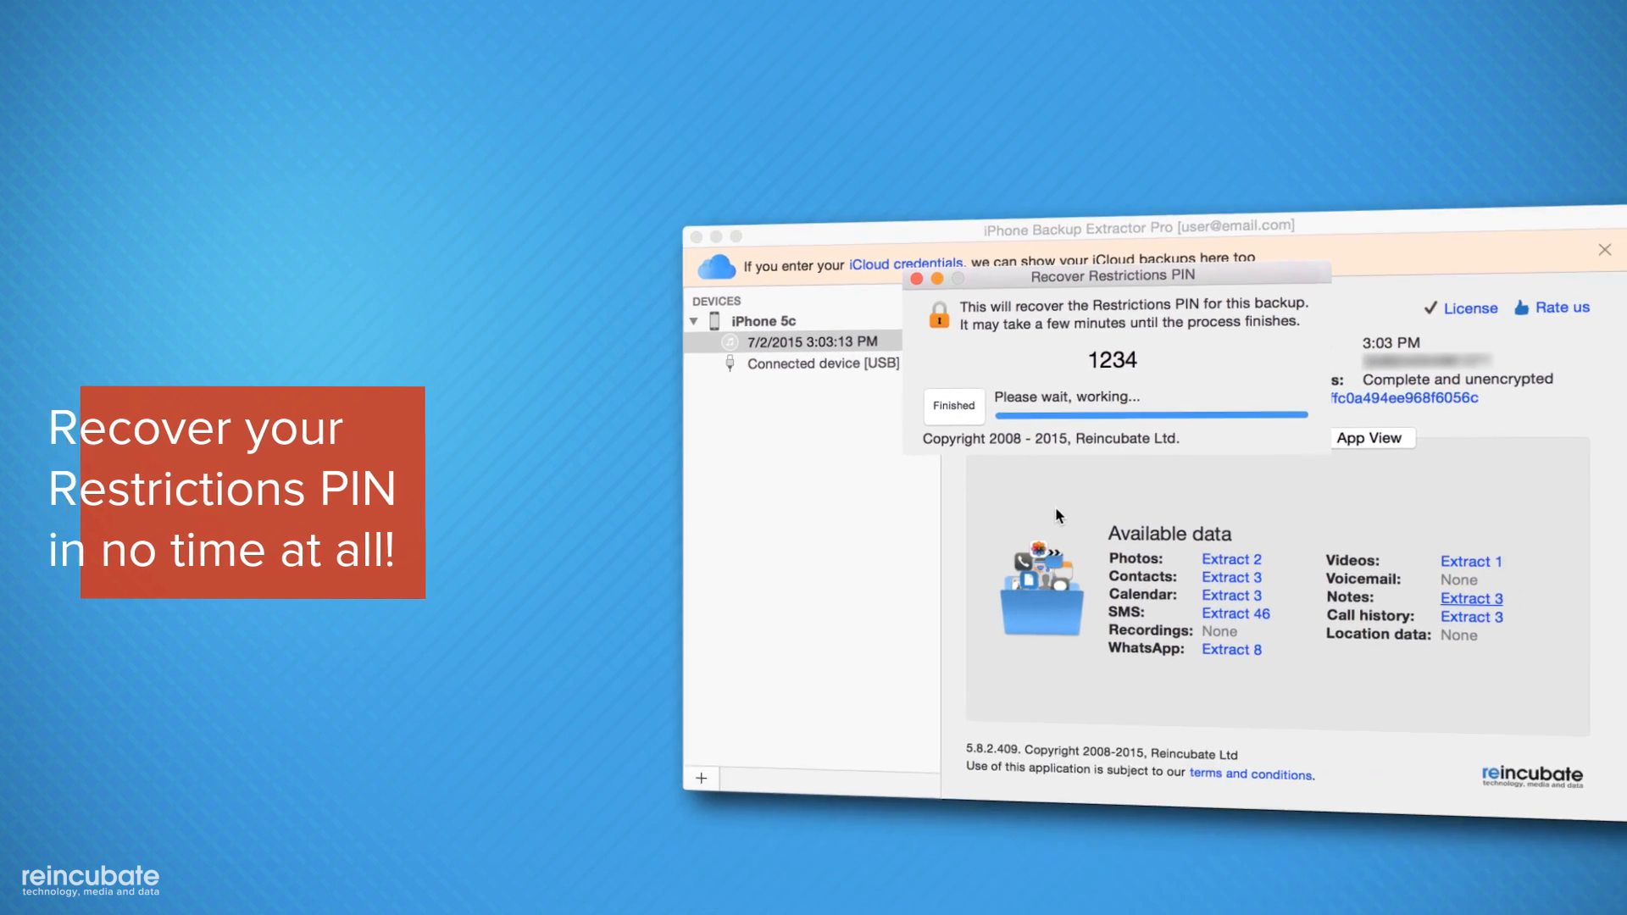
click(953, 405)
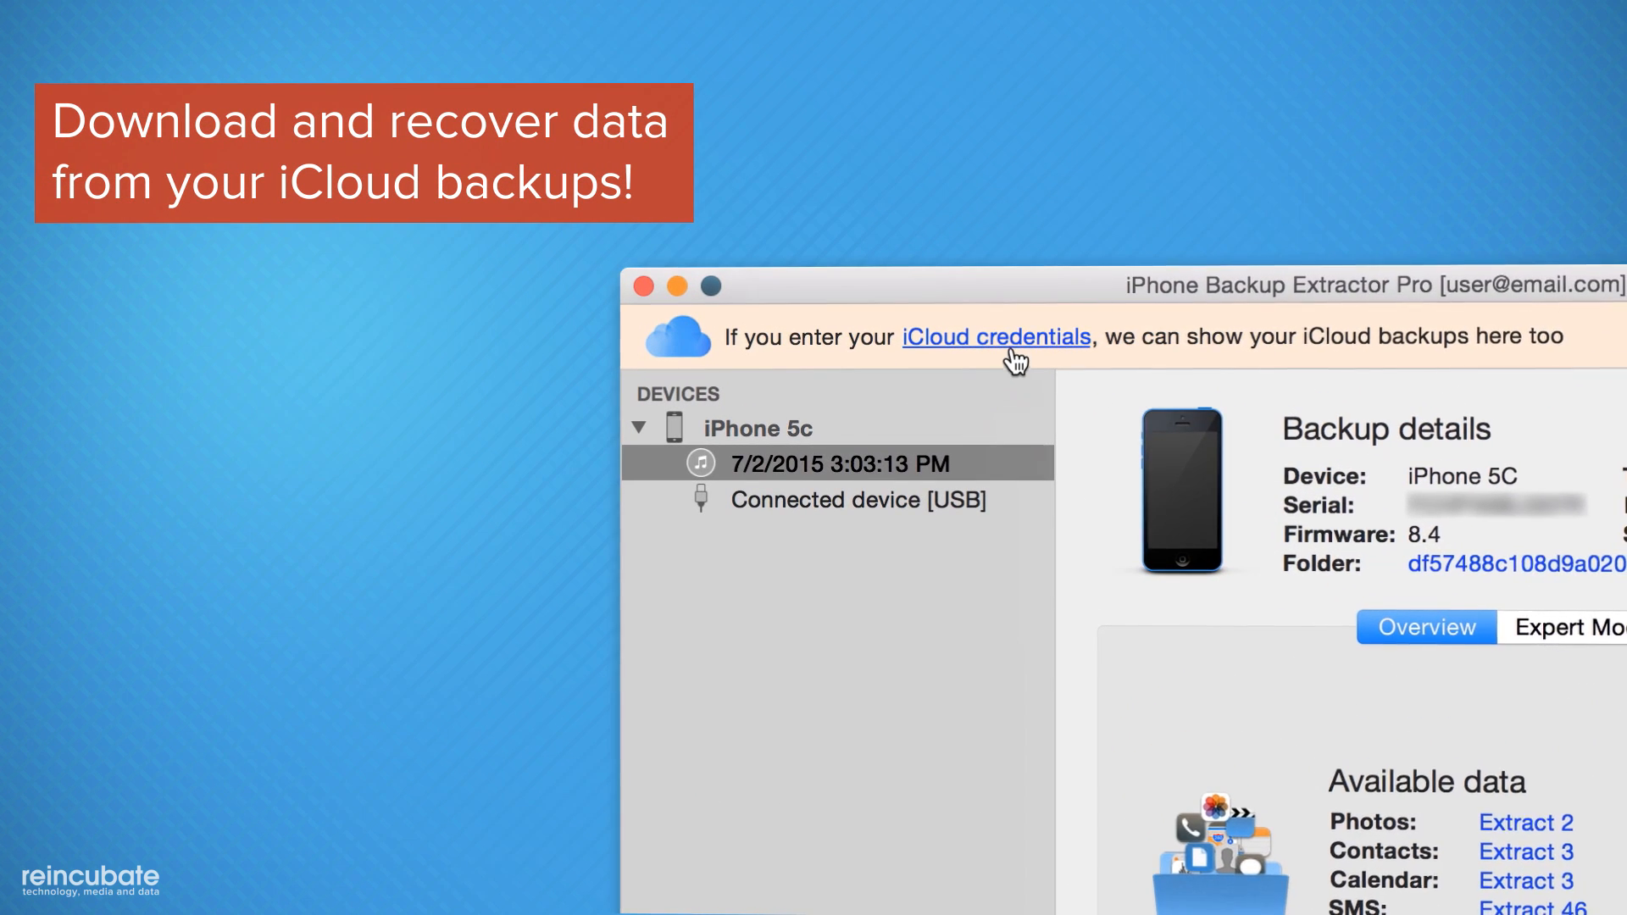
- Log in to an iCloud account in Preferences so its devices join the list
click(995, 336)
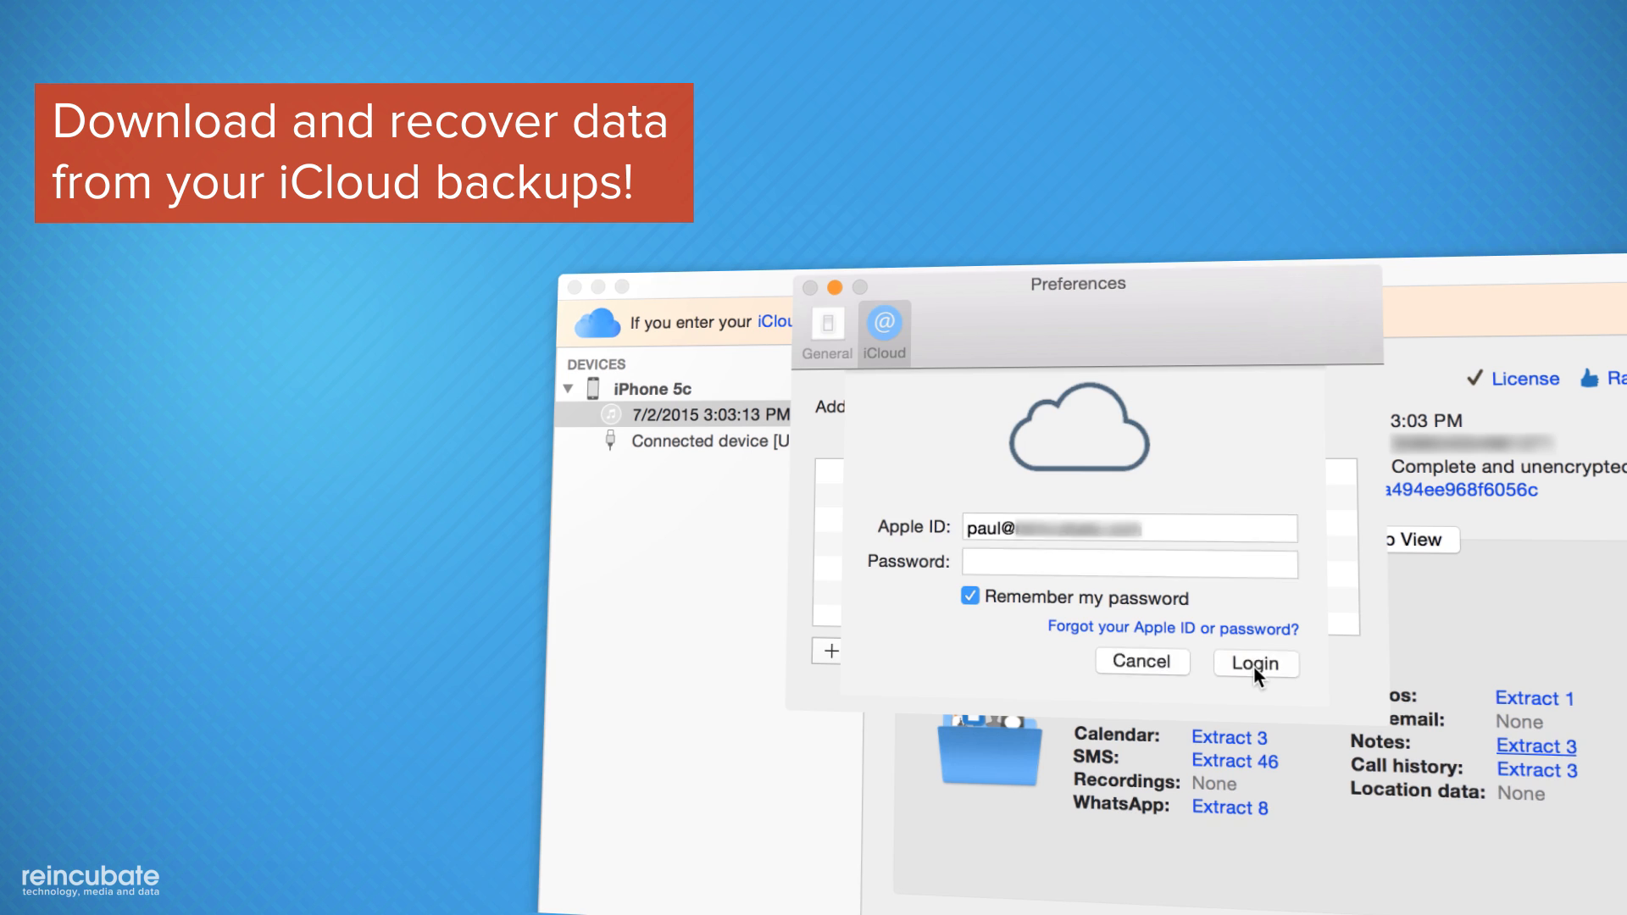
click(1254, 663)
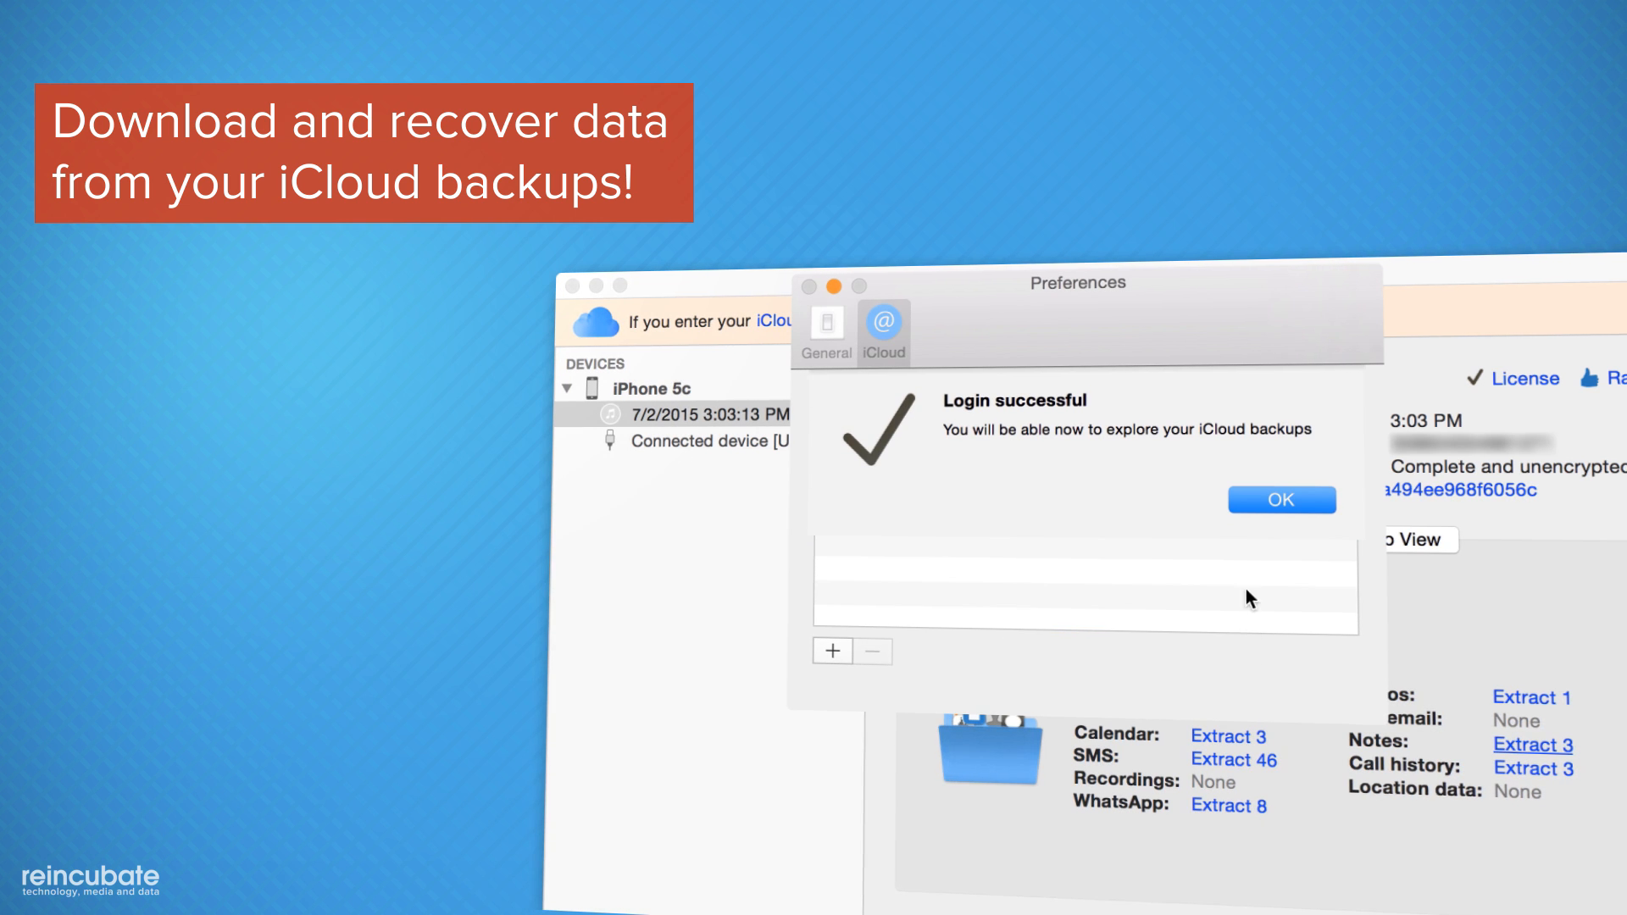
click(1281, 498)
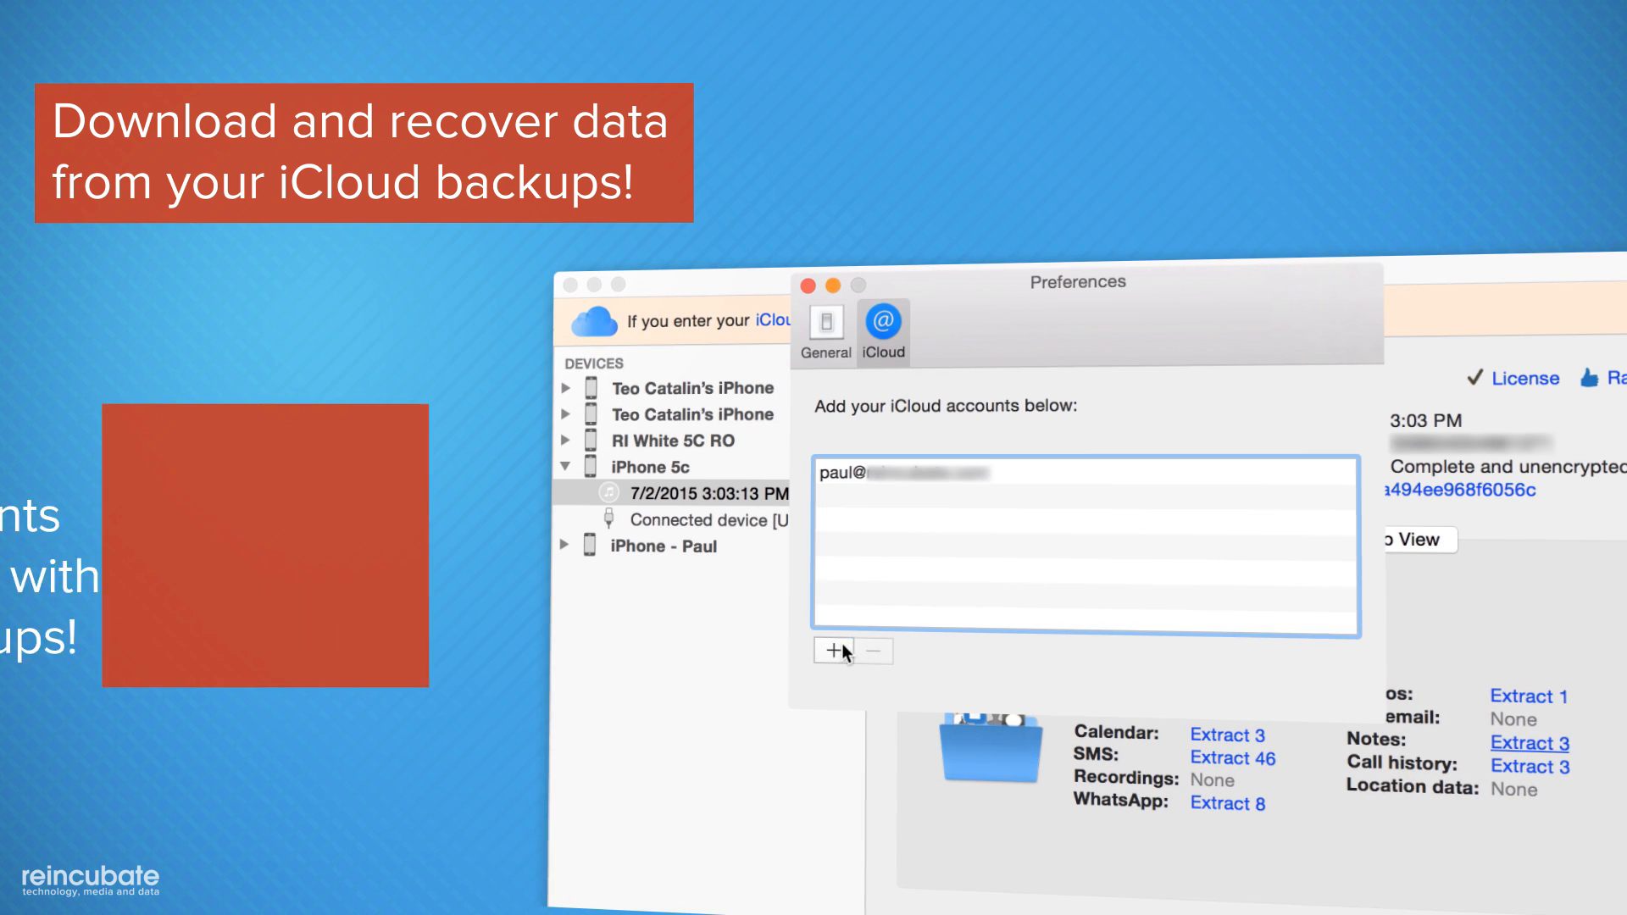
- Add and log in a second iCloud account, then leave Preferences with both accounts active
click(839, 651)
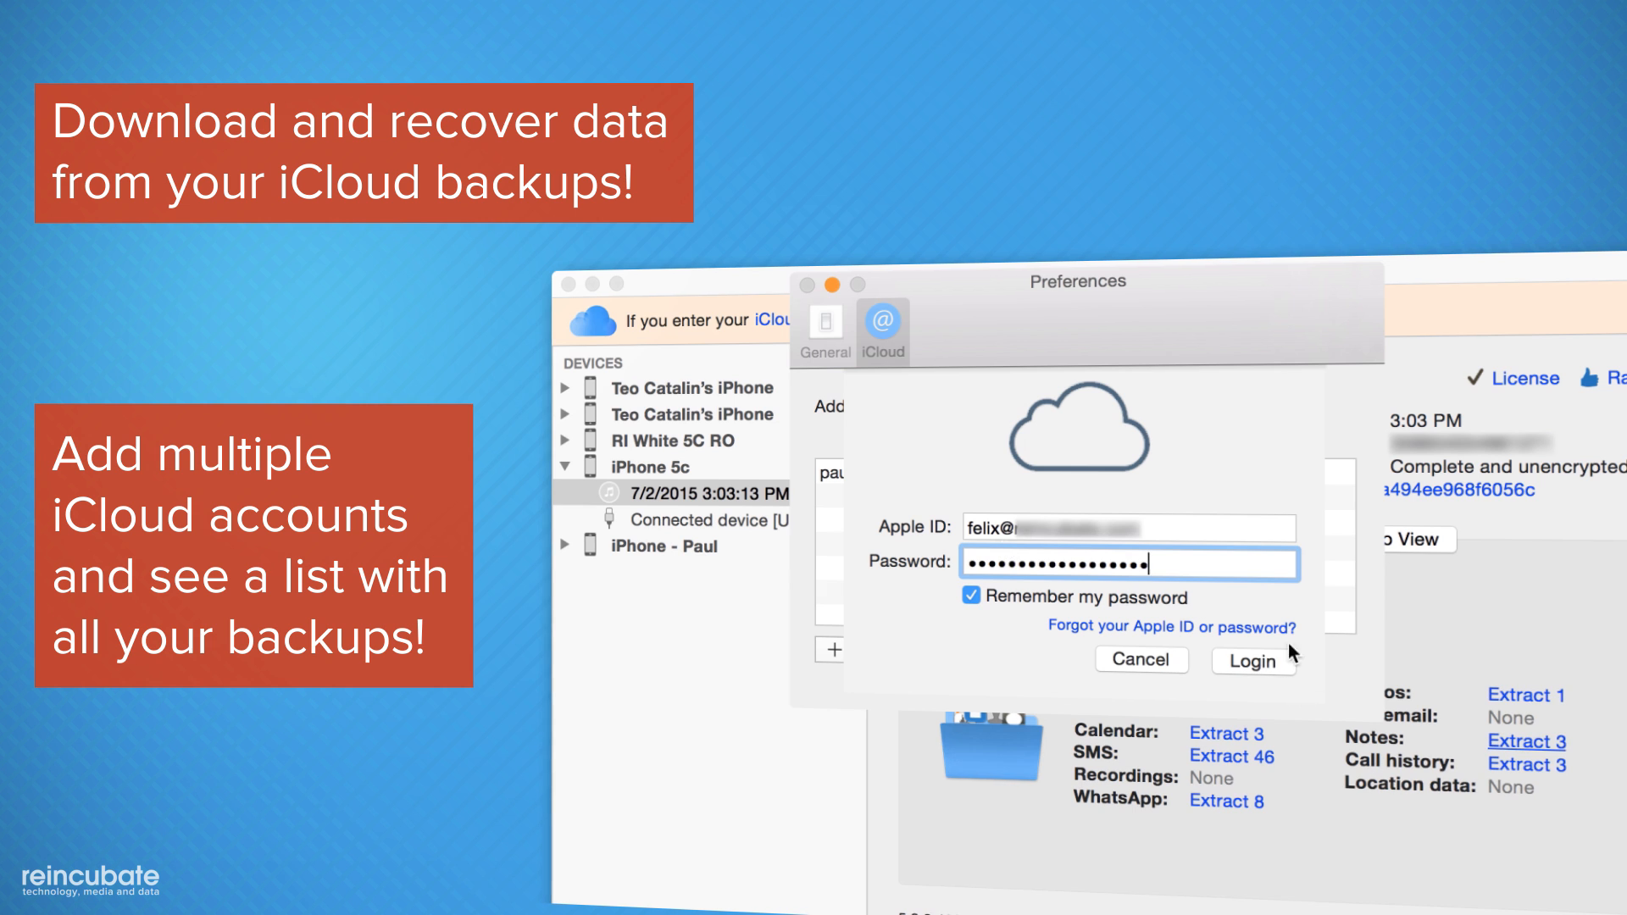
click(1253, 661)
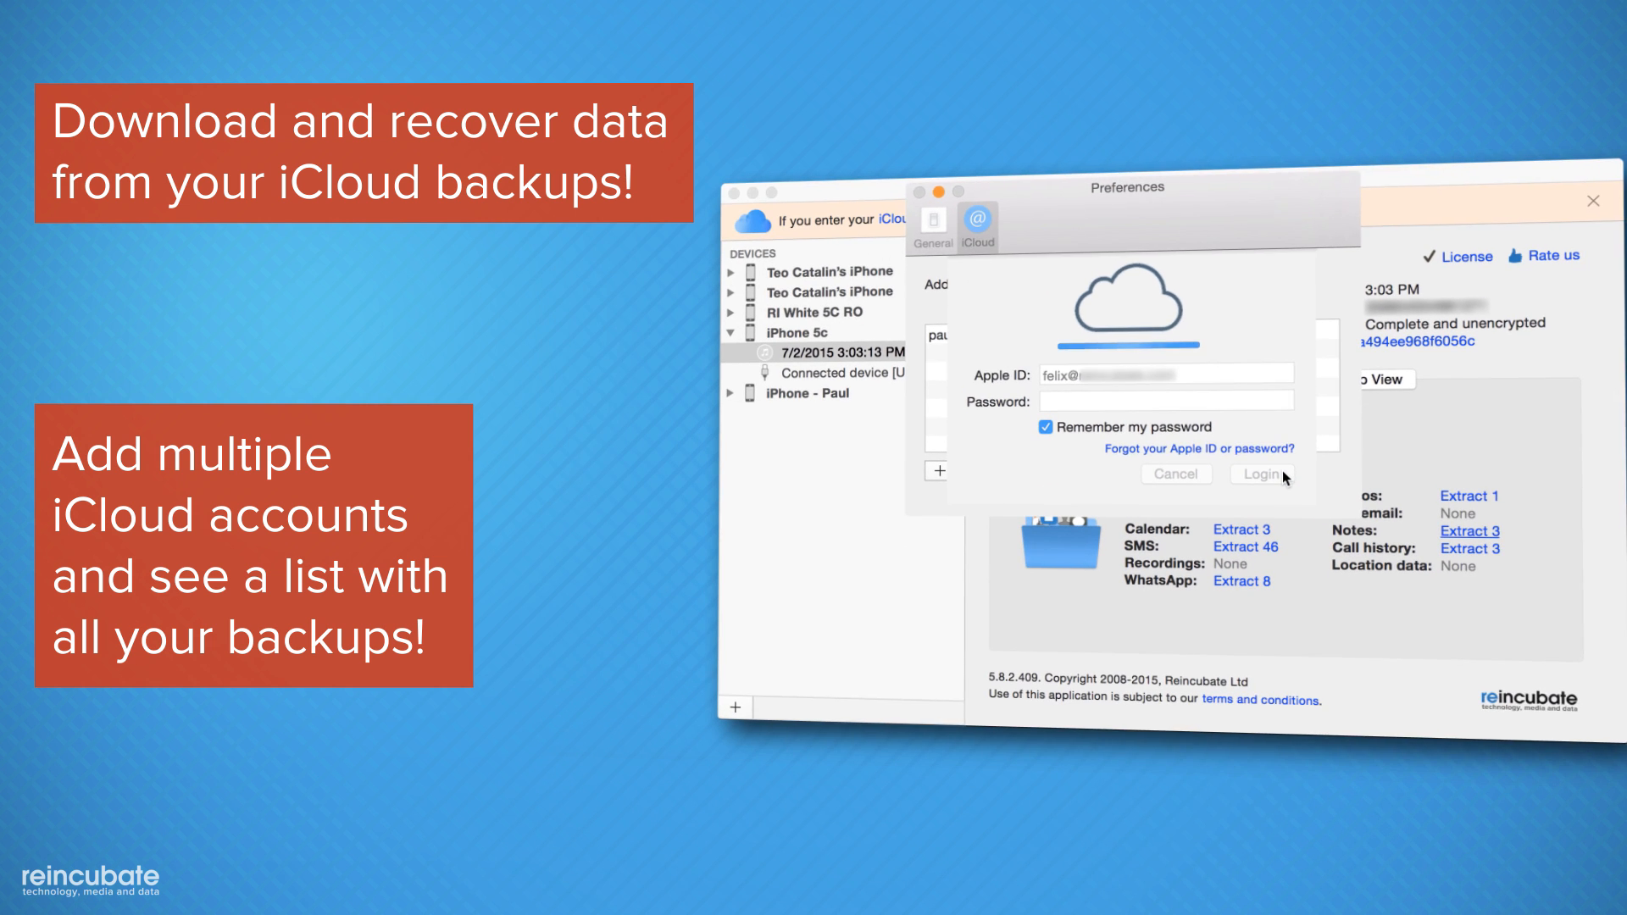
click(1262, 475)
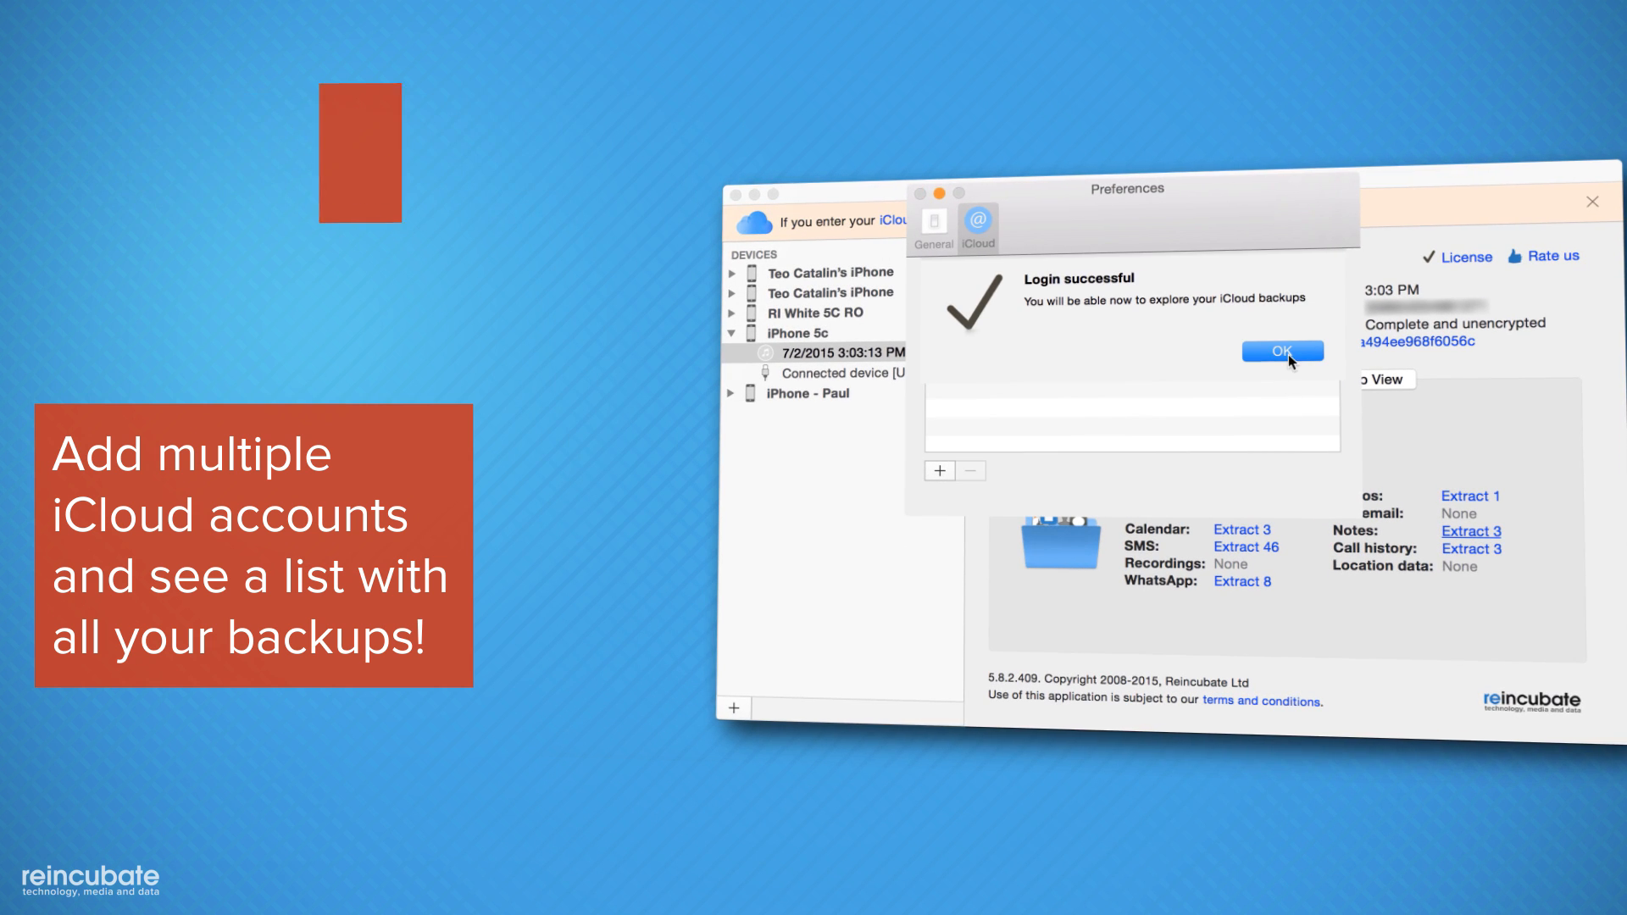
click(1283, 351)
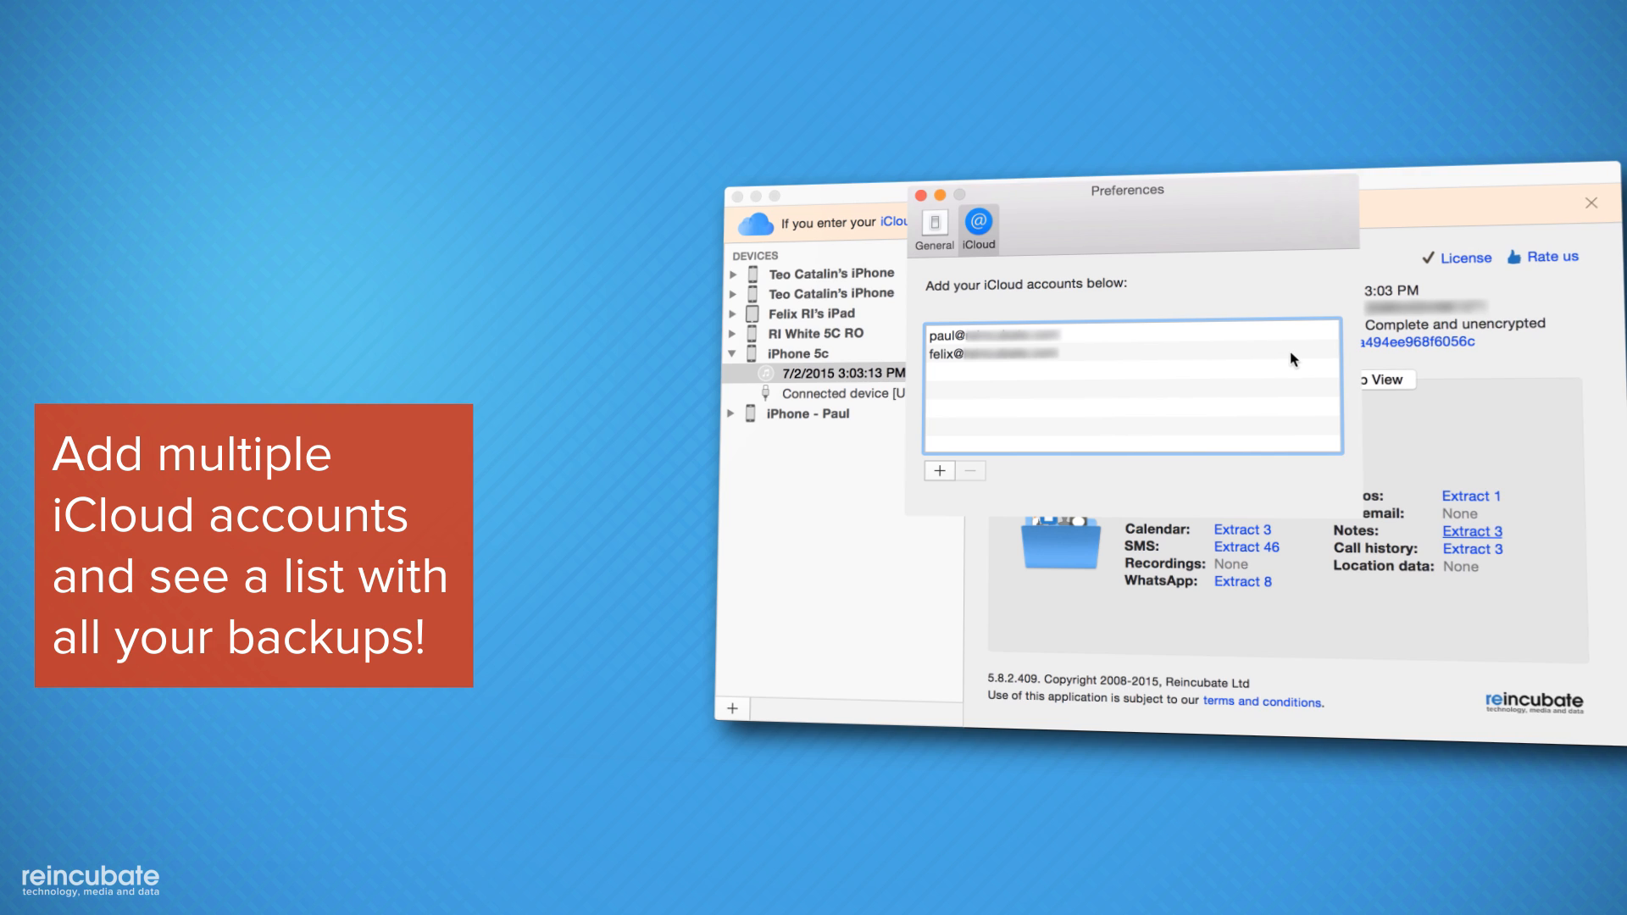
click(918, 195)
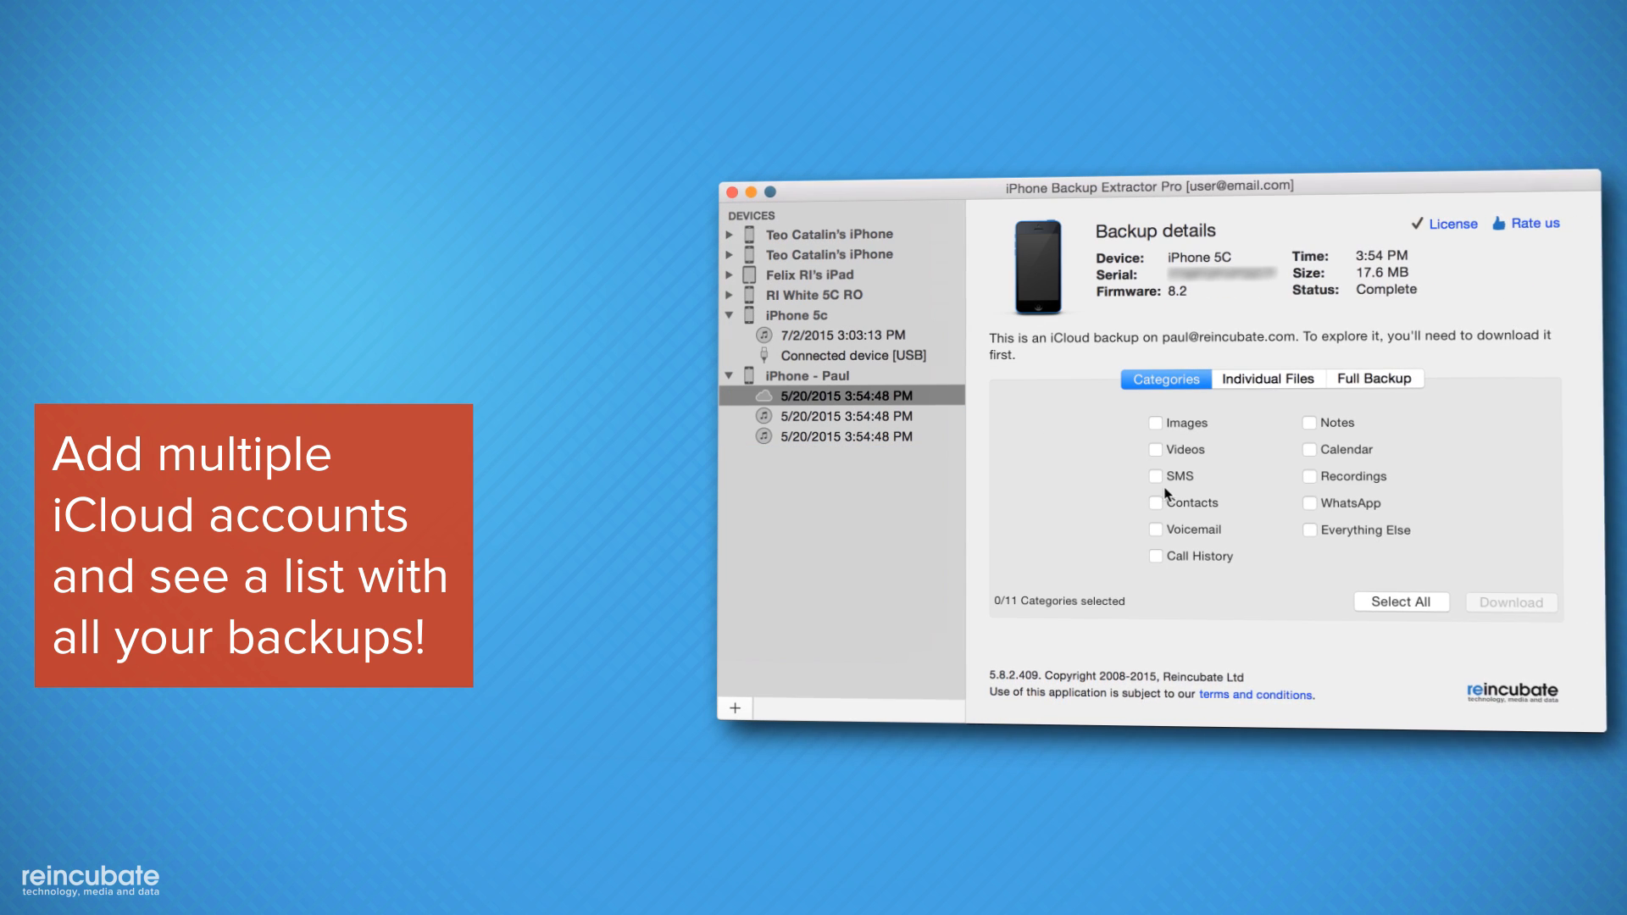
- Download only the Contacts category from the 5/20/2015 iCloud backup
click(1154, 502)
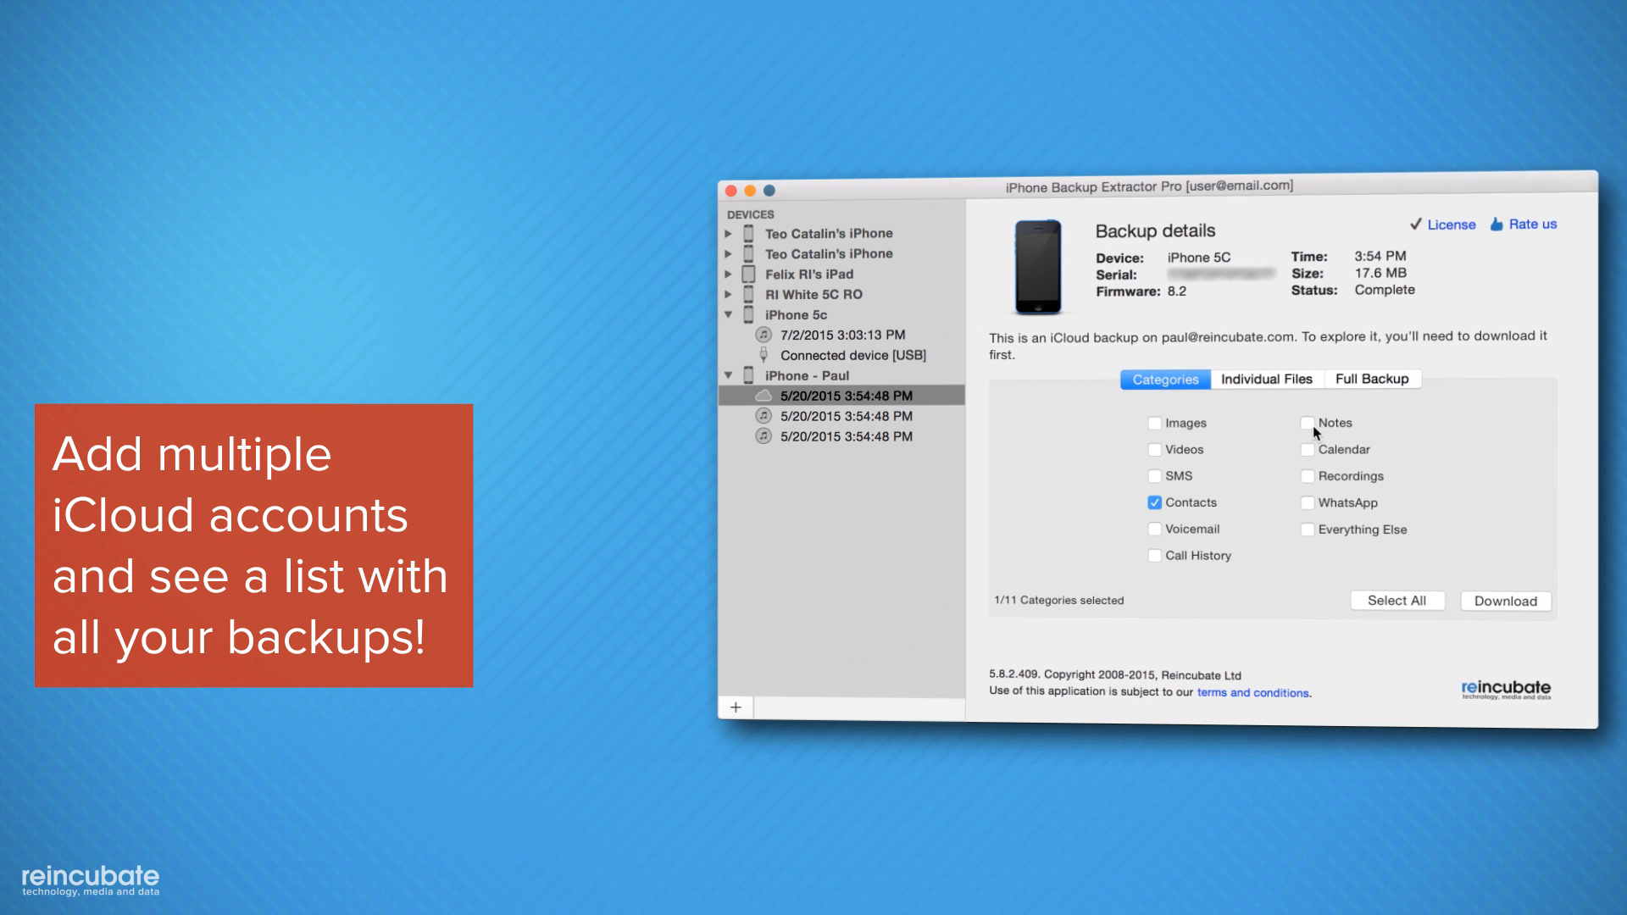
click(1504, 600)
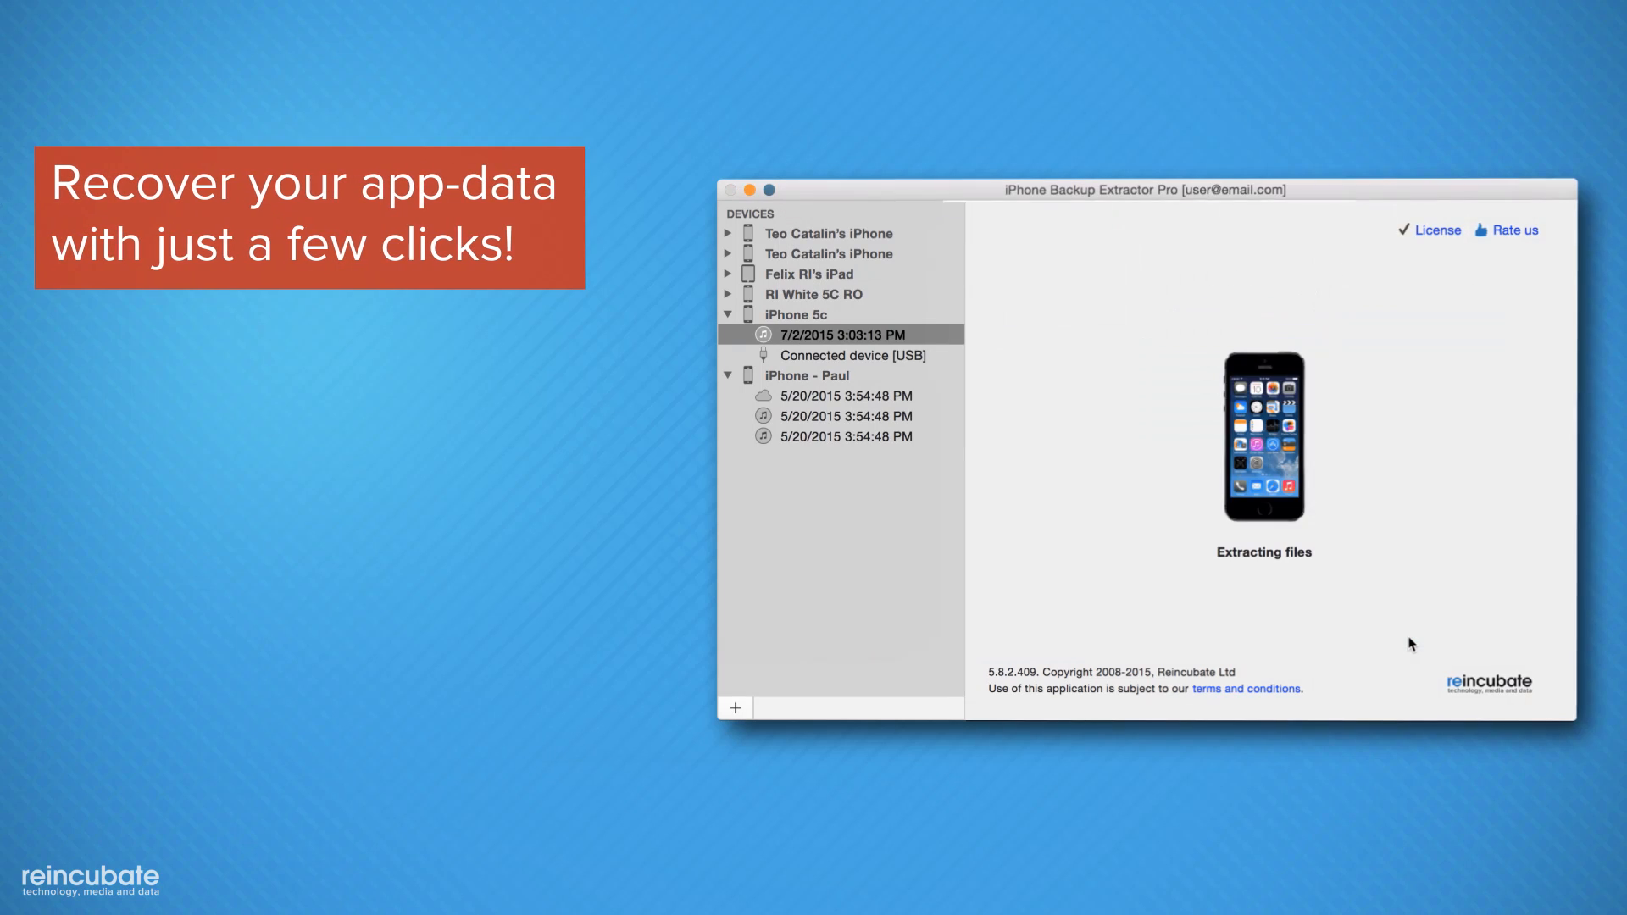
- Switch the iPhone 5c backup to App View and browse the per-app file list
click(1356, 344)
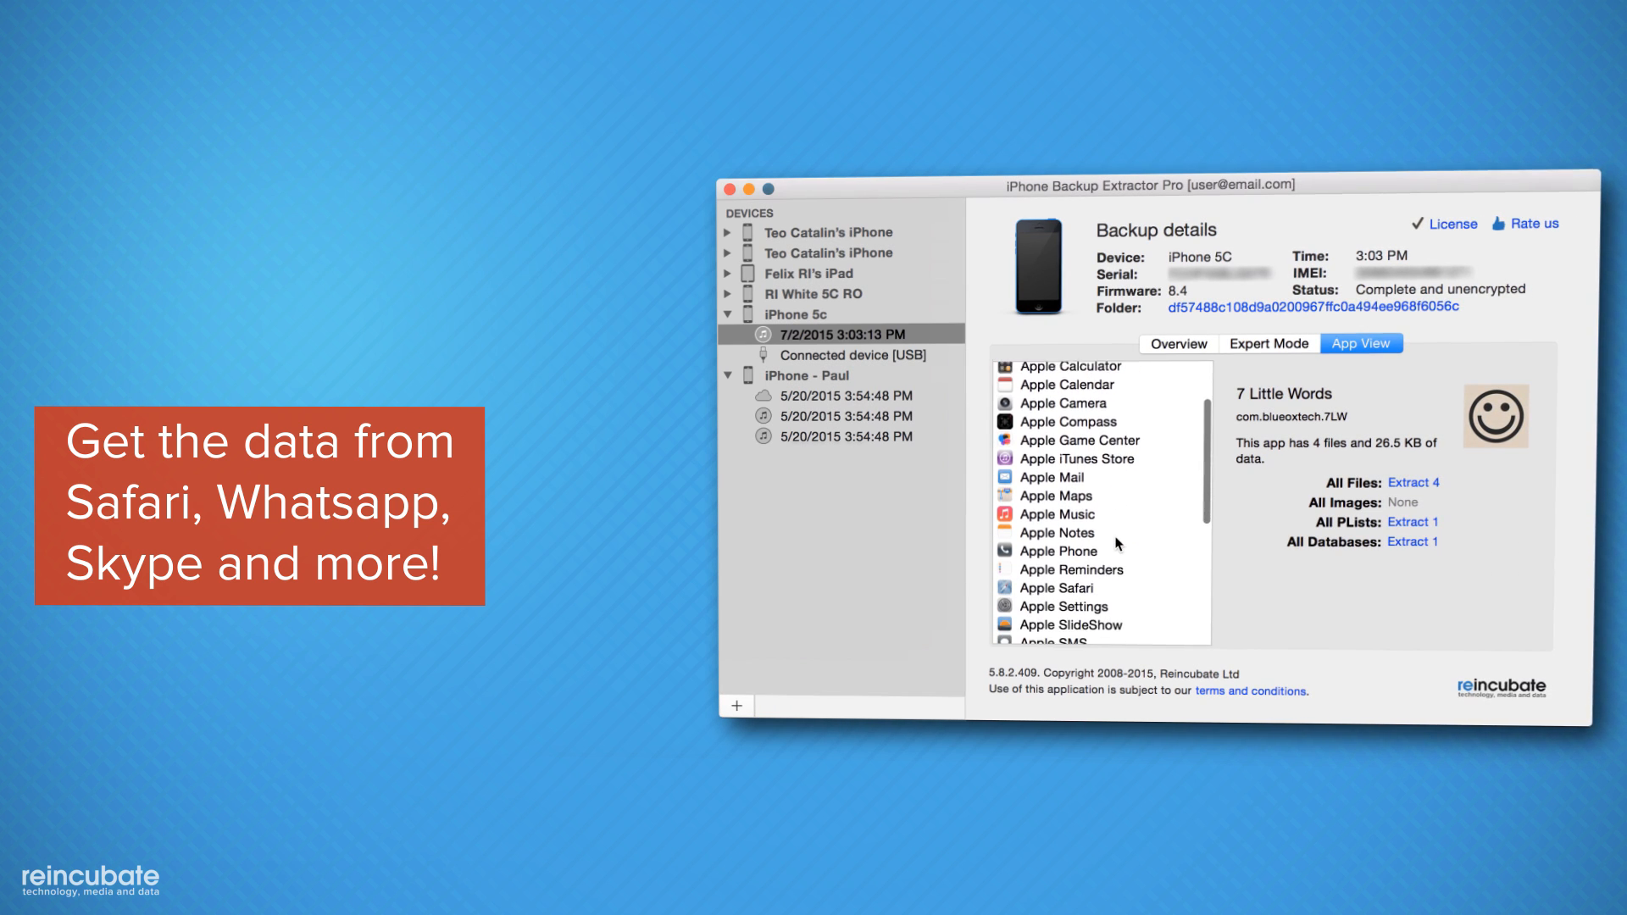
scroll(down, 3)
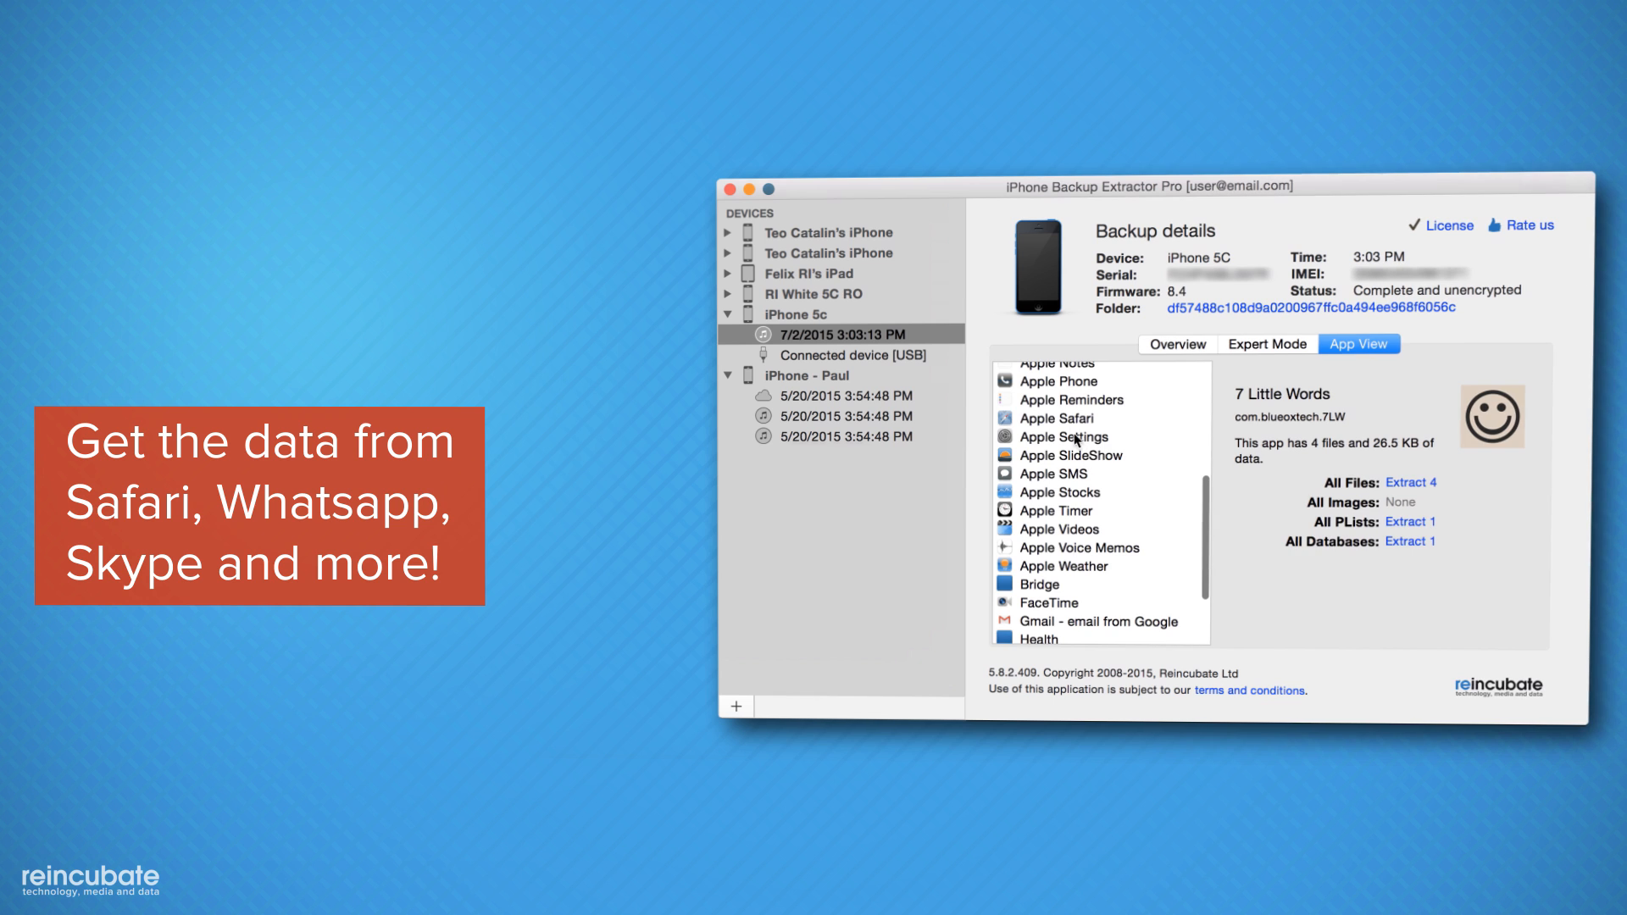